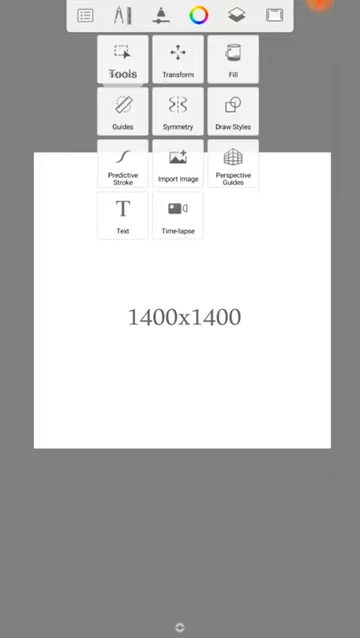
Step: Switch on the perspective guides from the Tools palette over the blank canvas
{"action": "left_click", "coordinate": [233, 165]}
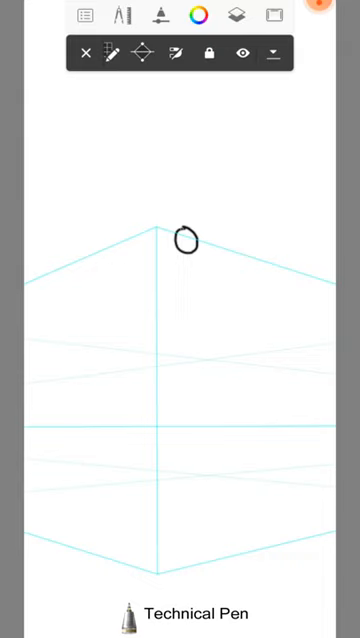
Step: Drag a guide handle to shape the two-point perspective grid for the cabin
{"action": "left_click_drag", "start_coordinate": [186, 240], "coordinate": [190, 570]}
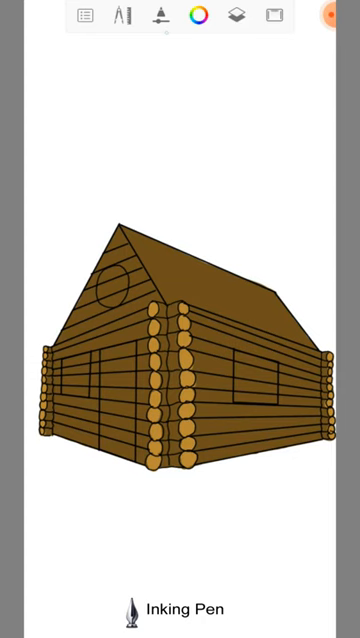
Step: Pick the Inking Pen from the toolbar to outline the cabin's windows
{"action": "left_click", "coordinate": [198, 15]}
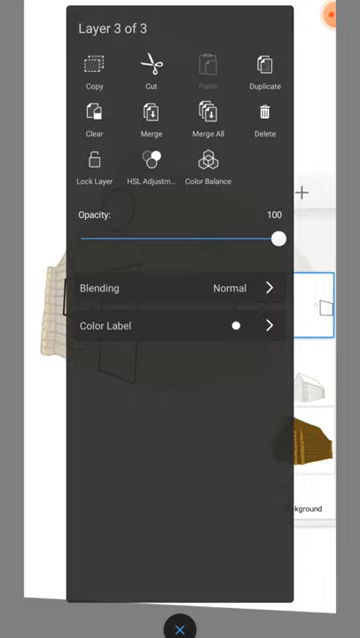
Step: Select the top layer in the Layer Editor to show its options menu
{"action": "left_click", "coordinate": [179, 629]}
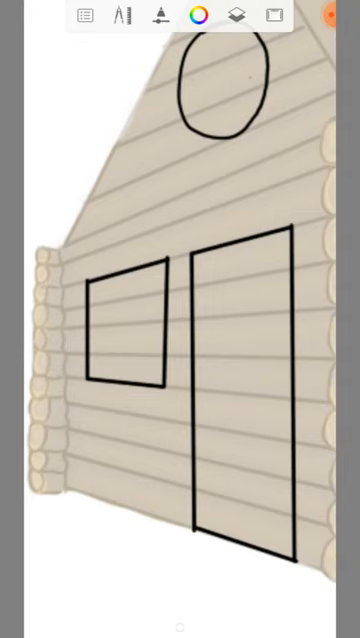
Step: Choose the Technical Pen for inking the gable window and double-line frames
{"action": "left_click", "coordinate": [85, 15]}
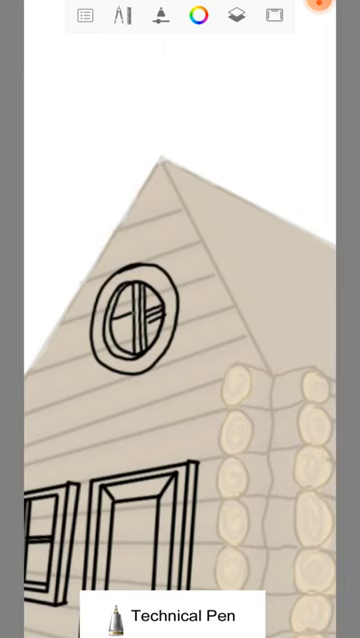
{"action": "left_click", "coordinate": [237, 15]}
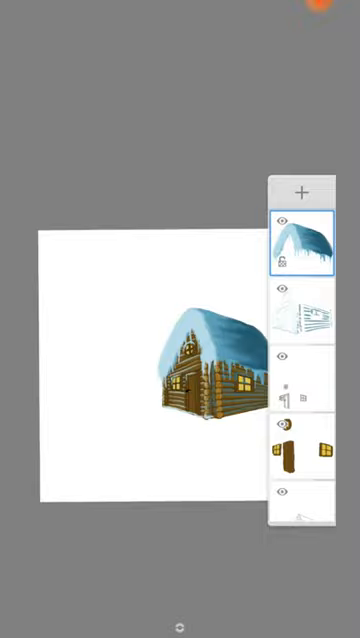
Step: Bring up the tools palette beside the finished snowy cabin
{"action": "left_click", "coordinate": [310, 235]}
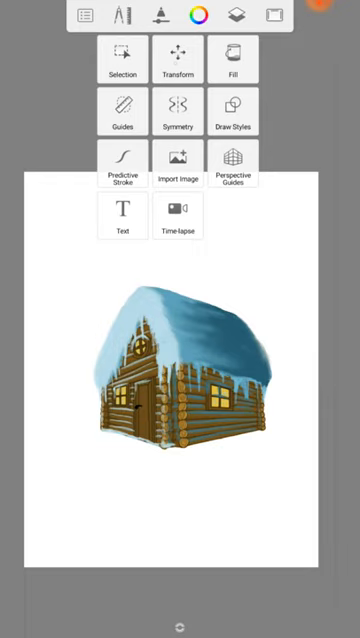
{"action": "left_click", "coordinate": [178, 58]}
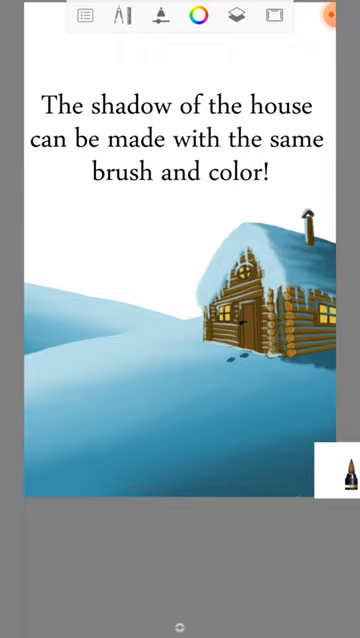
Step: Paint the cabin's blue shadow beneath and beside it on the snow
{"action": "left_click_drag", "start_coordinate": [240, 355], "coordinate": [120, 420]}
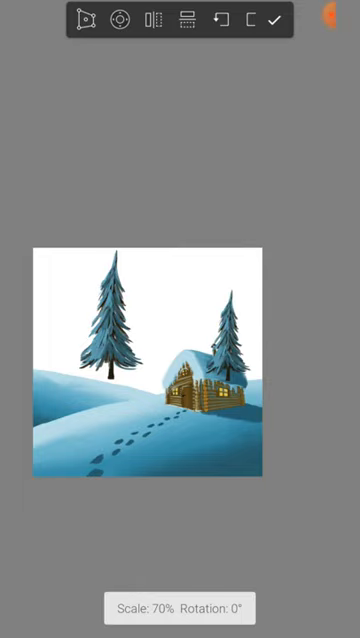
Step: Confirm the pine trees scaled down to 70% with the checkmark
{"action": "left_click", "coordinate": [273, 20]}
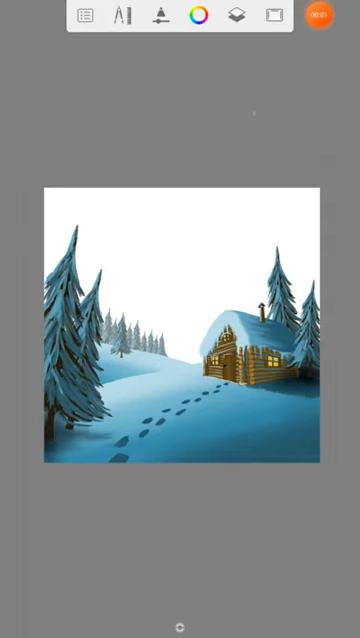
Step: Bring up the Layer Editor showing the pine-tree layers of the finished forest
{"action": "left_click", "coordinate": [242, 14]}
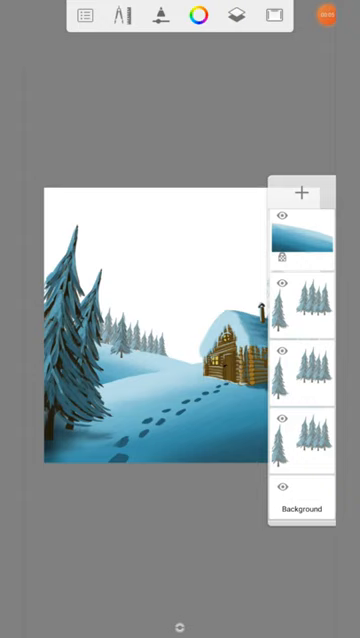